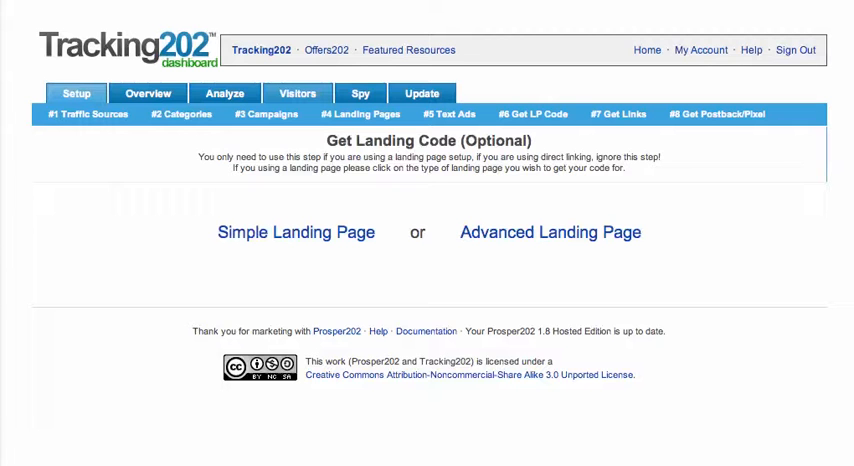
mouse_move(209, 211)
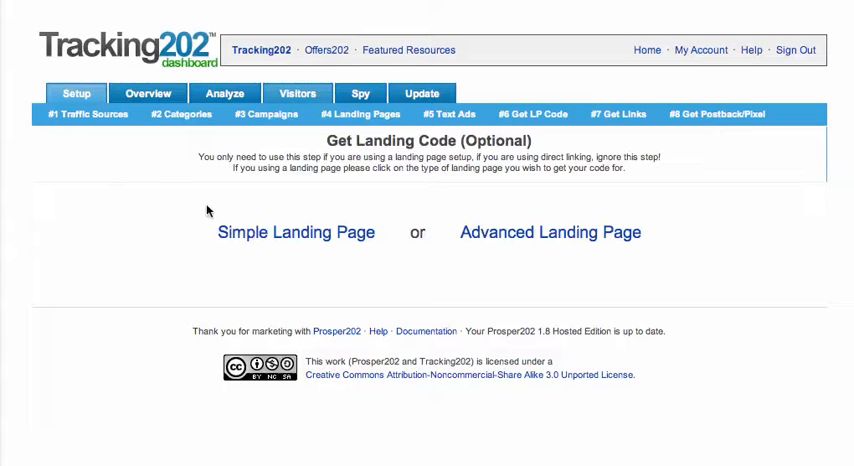
mouse_move(308, 216)
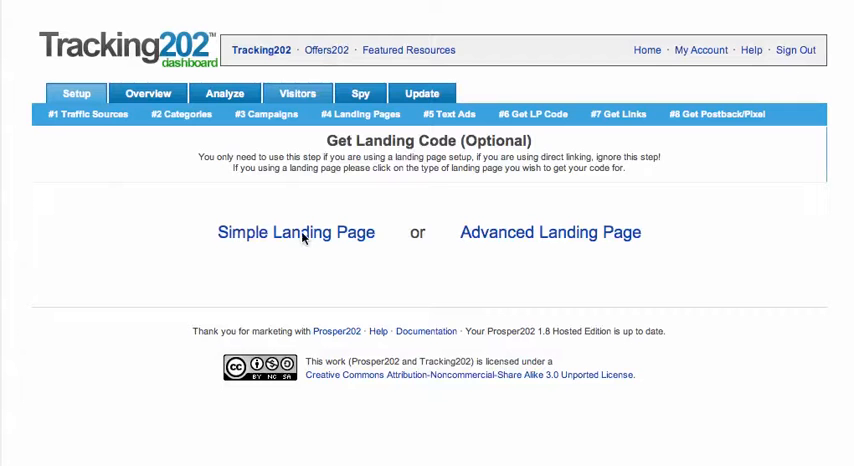
- Generate simple landing page code for Lead Gen, its Tracking202 campaign and T202 Simple LP 1
click(295, 232)
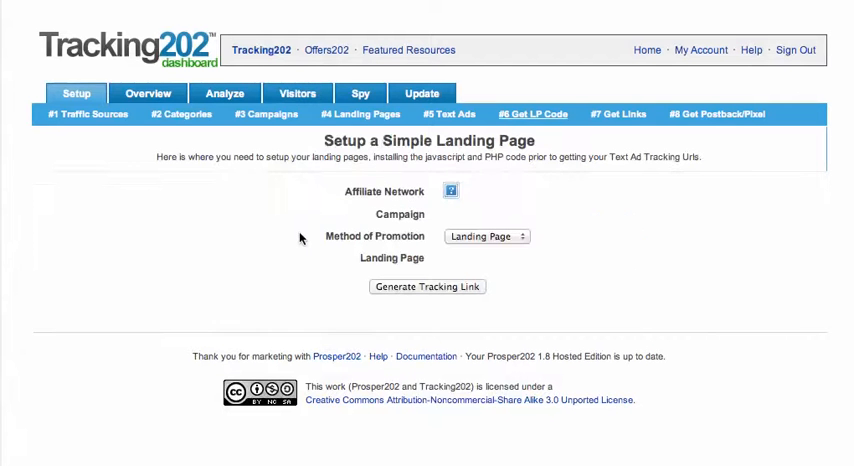
click(449, 191)
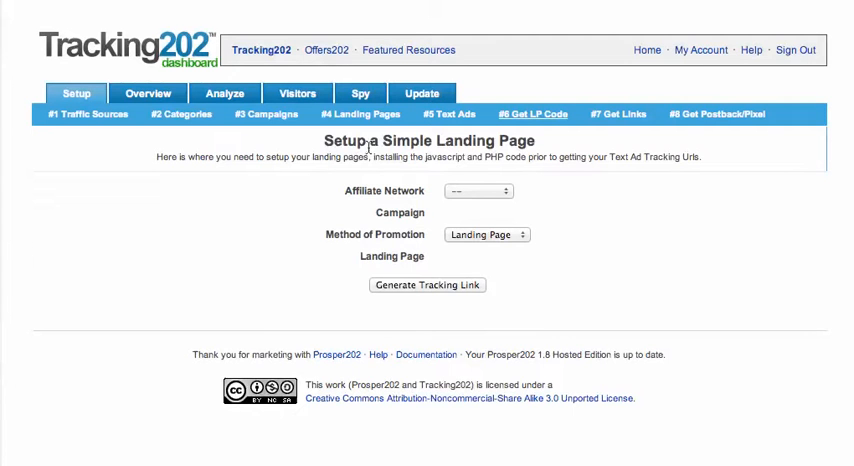
click(484, 191)
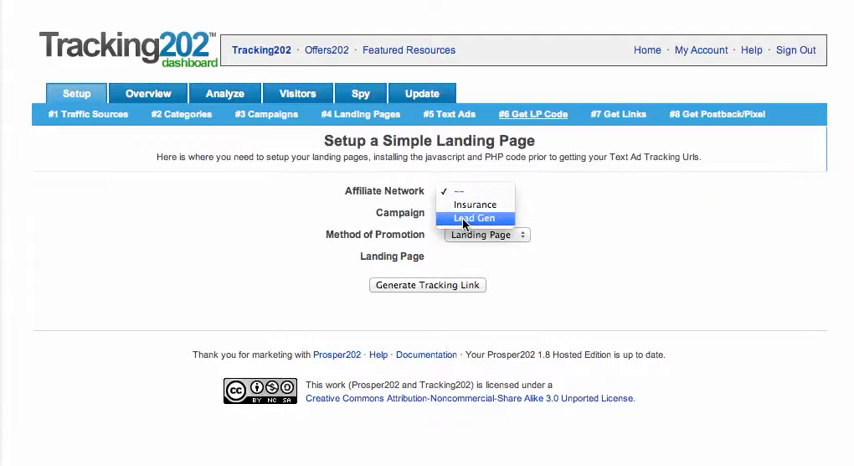
click(475, 218)
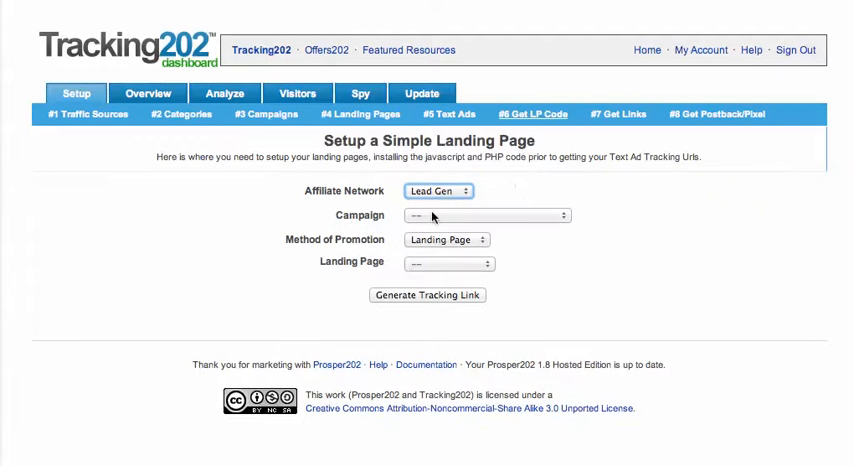
click(485, 215)
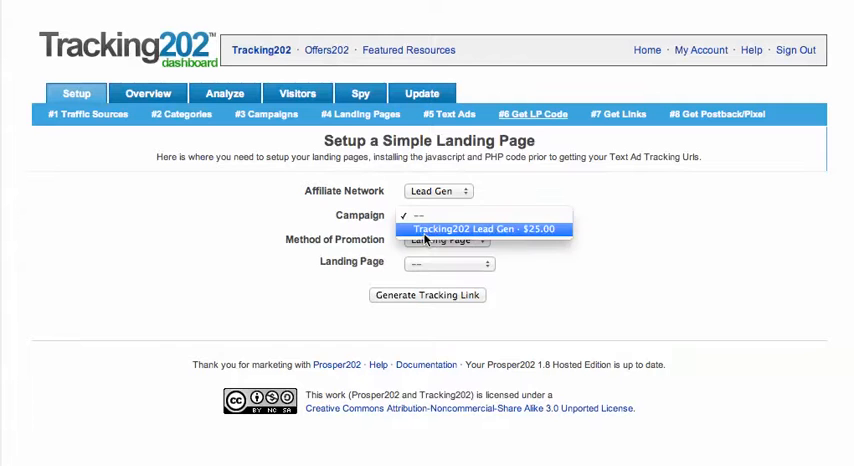
click(481, 228)
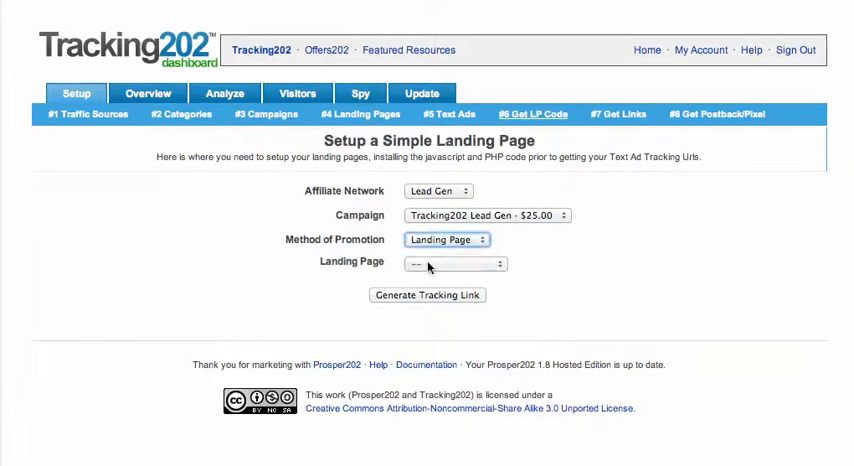
click(456, 263)
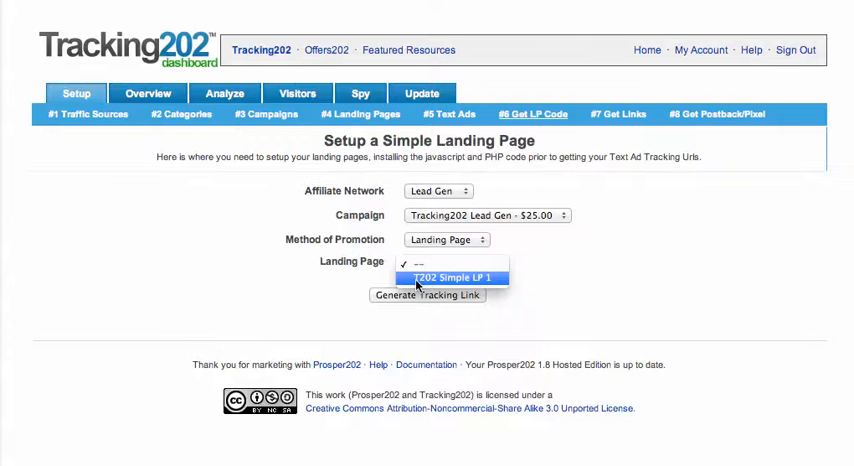
click(449, 277)
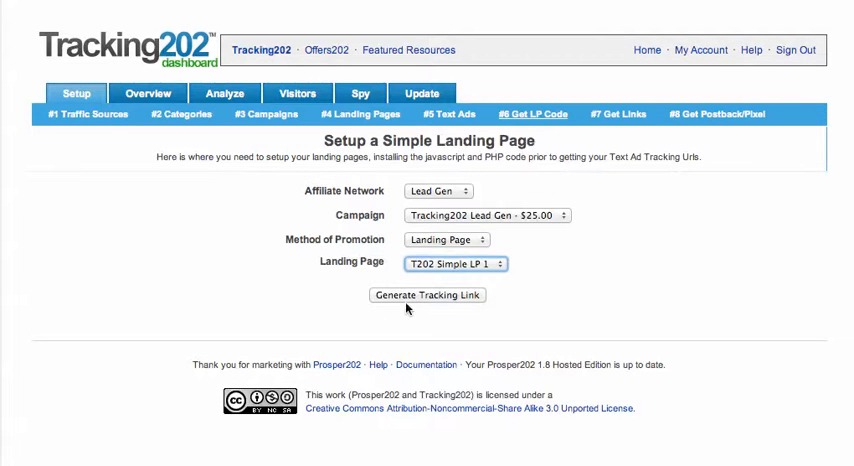
click(420, 295)
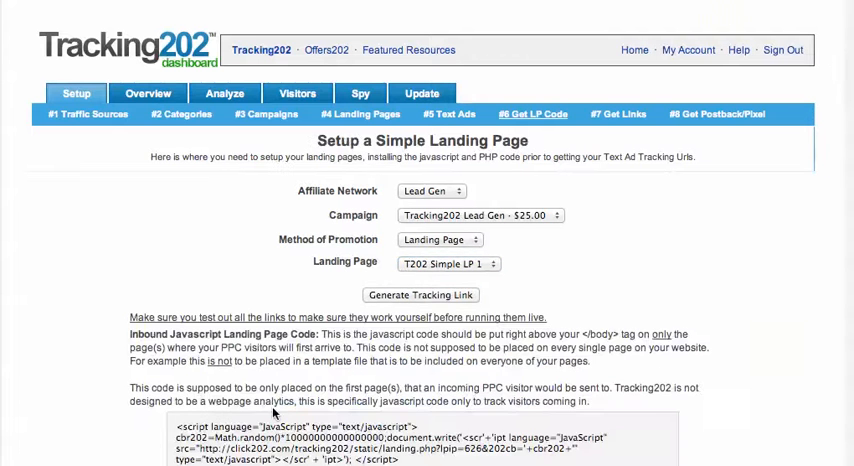
- Scroll down to the generated inbound JavaScript landing page code
scroll(down, 3)
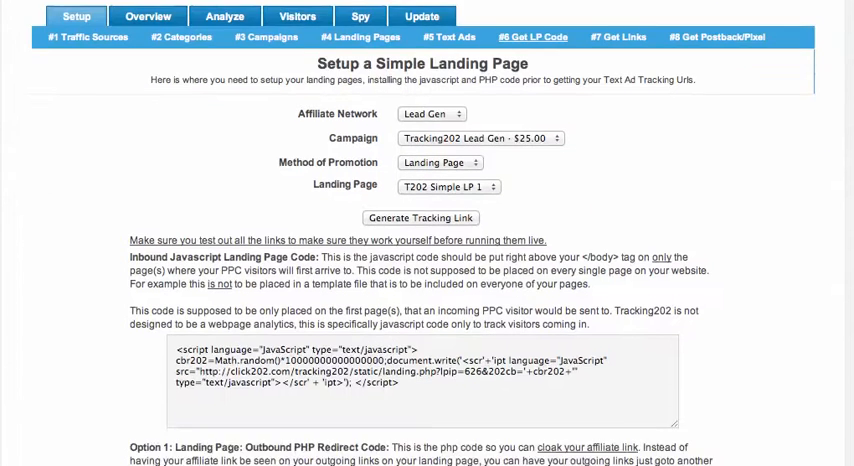
scroll(down, 3)
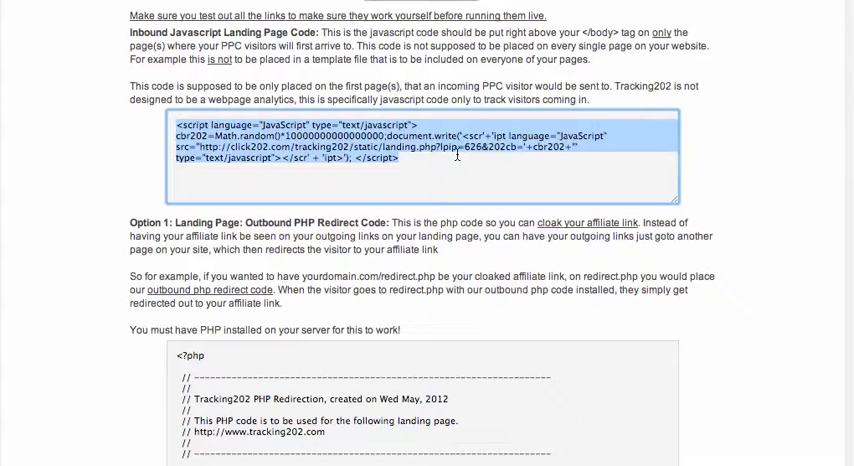
mouse_move(607, 200)
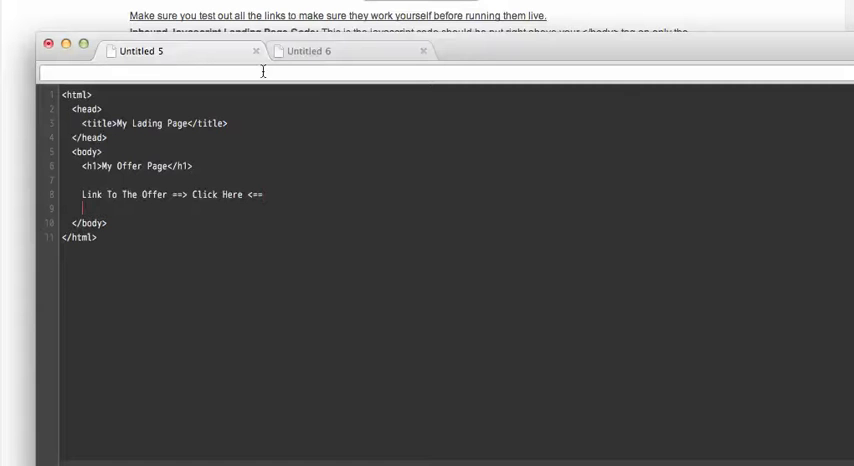
mouse_move(24, 278)
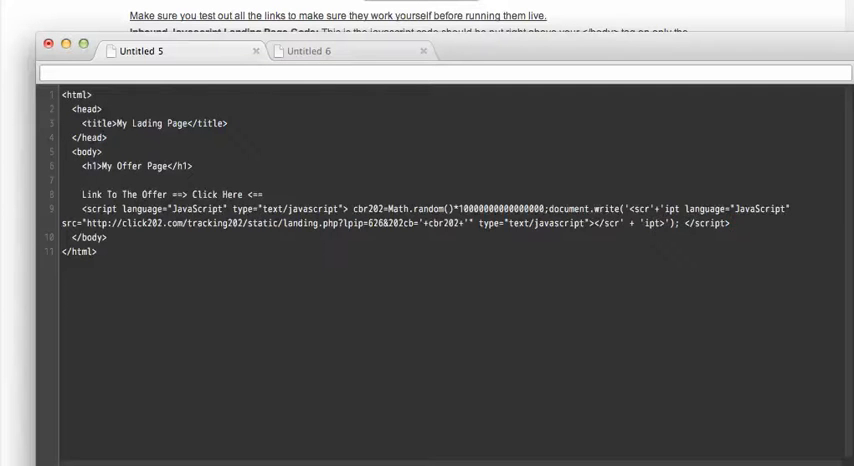
- Return from the text editor to the generated tracking code page
click(47, 43)
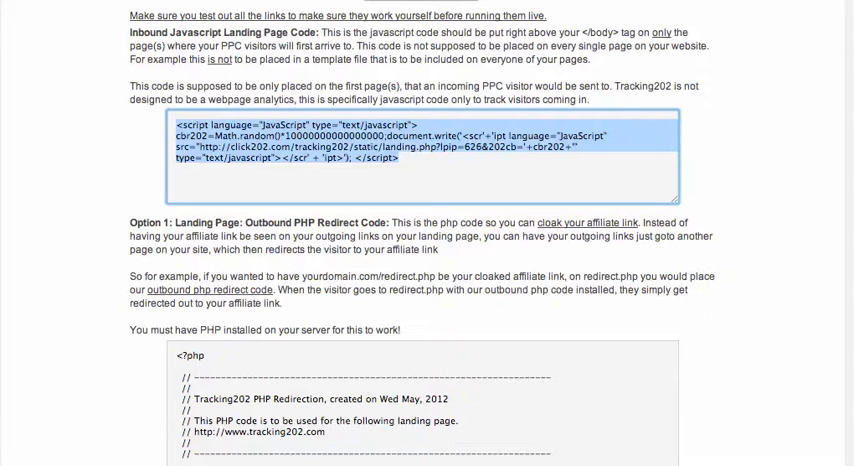
- Scroll to the Option 1 outbound PHP redirect code and copy it
scroll(down, 3)
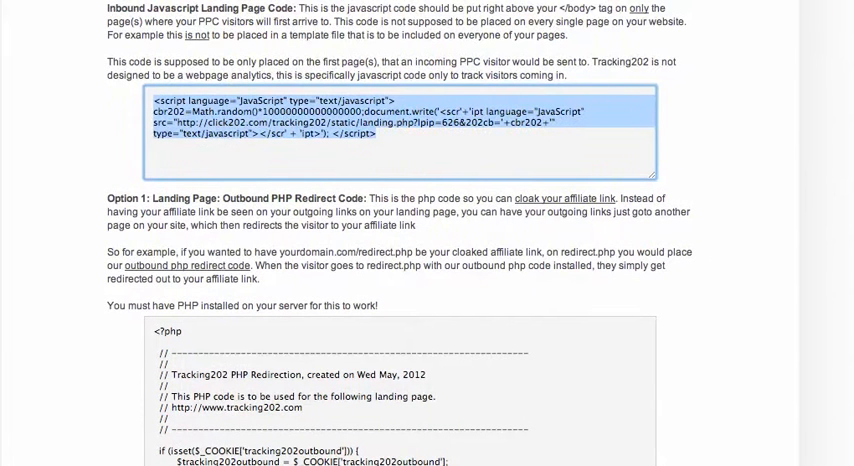
scroll(down, 3)
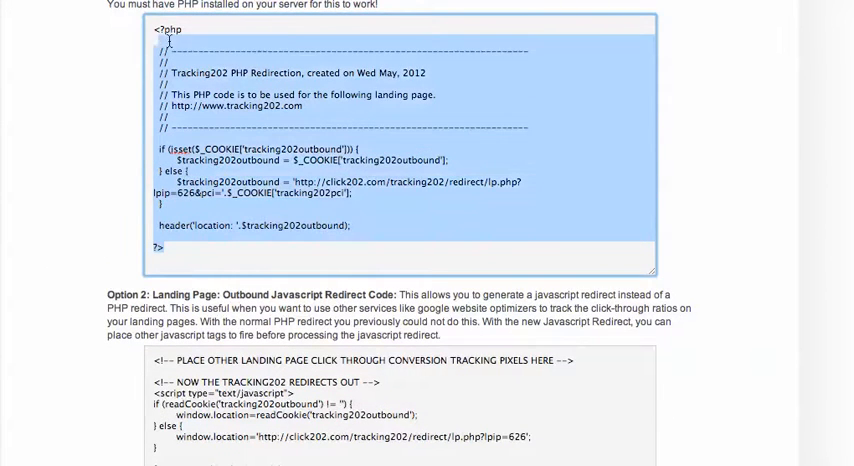
right_click(170, 40)
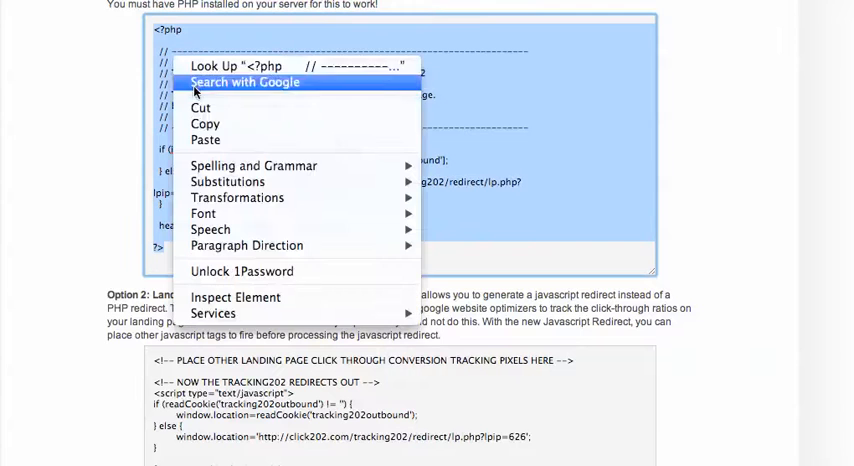
click(593, 196)
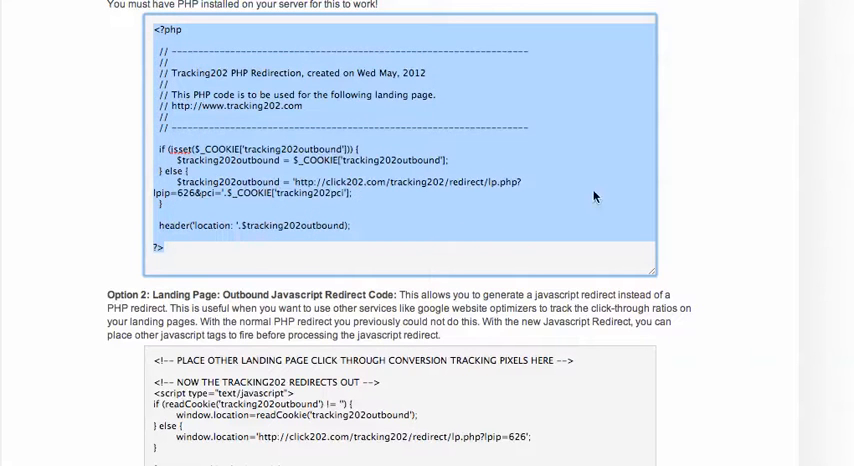
mouse_move(594, 196)
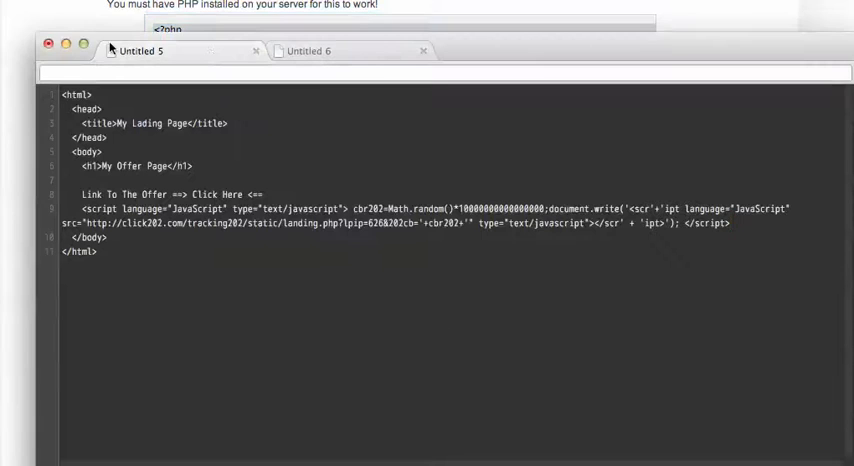
- Paste the PHP redirect code into the Untitled 6 document with a save-as-offer.php note
click(308, 50)
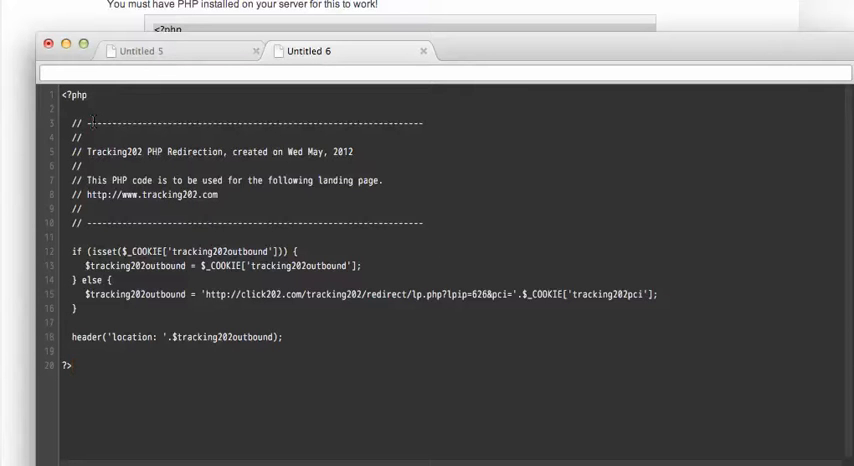
text(suce)
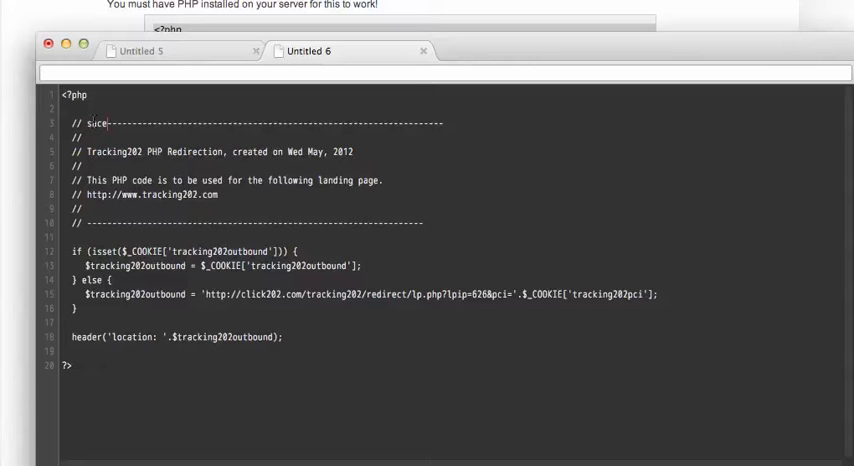
text(v)
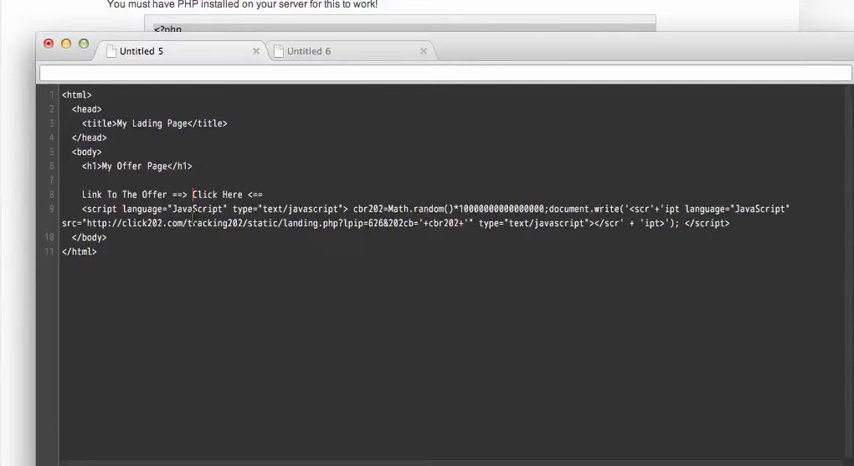
- Wrap the landing page's 'Click Here' text in <a href="offer.php"></a>
text(<a)
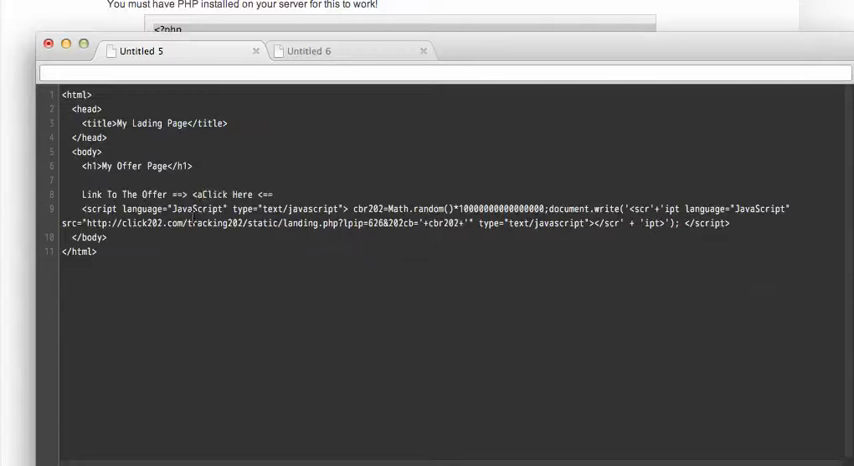
text(href=")
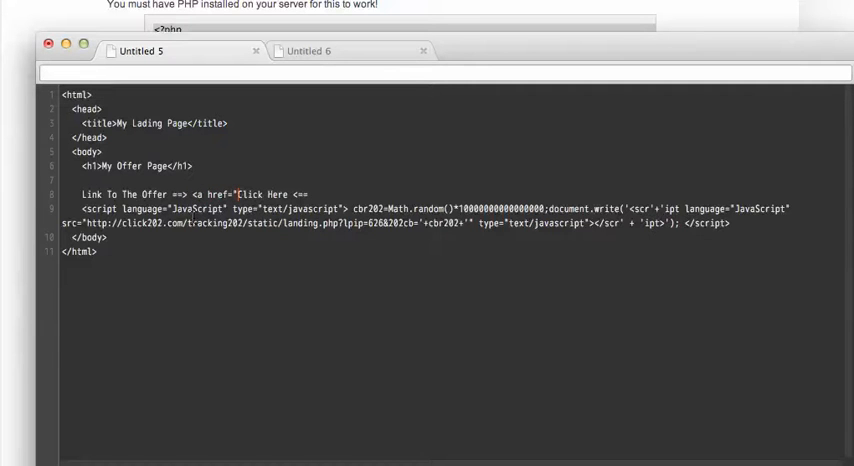
text(offer.php">)
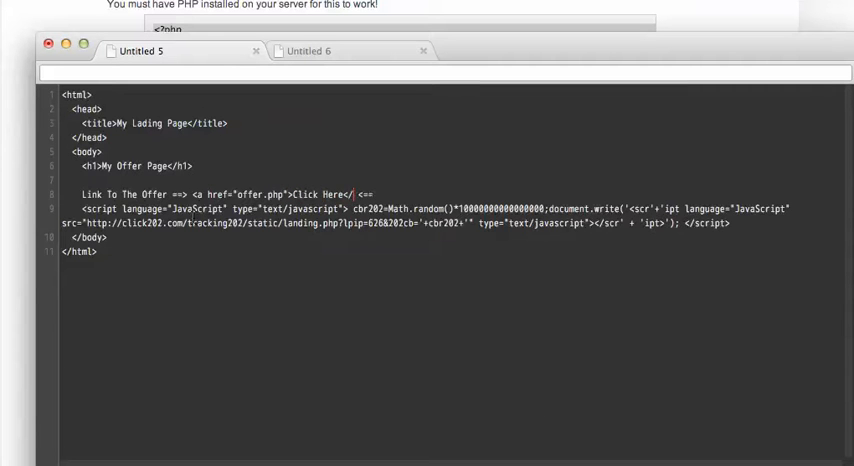
text(a>)
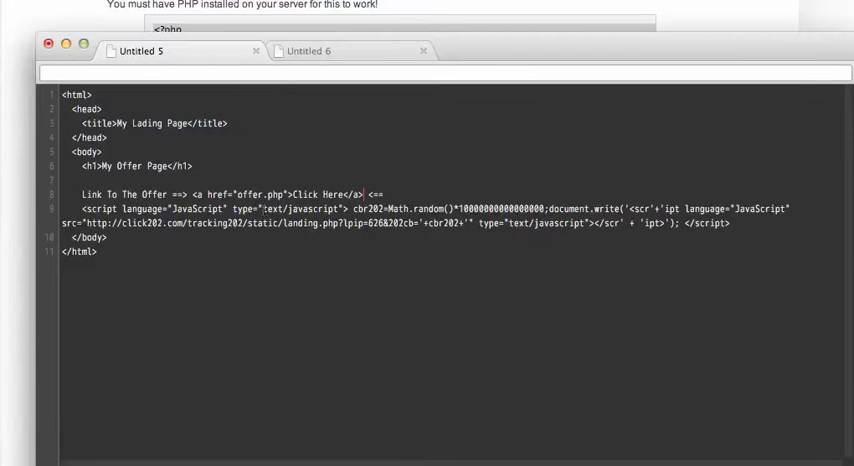
- Switch between the PHP redirect document and the landing page HTML to review both
click(309, 51)
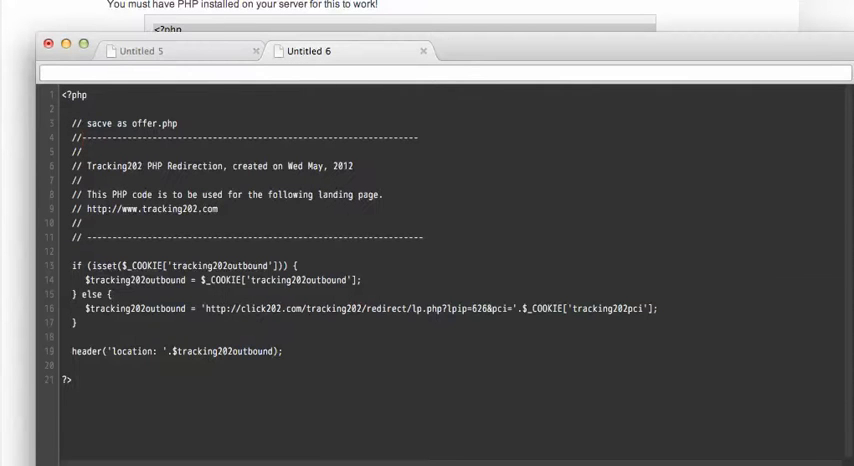
click(140, 51)
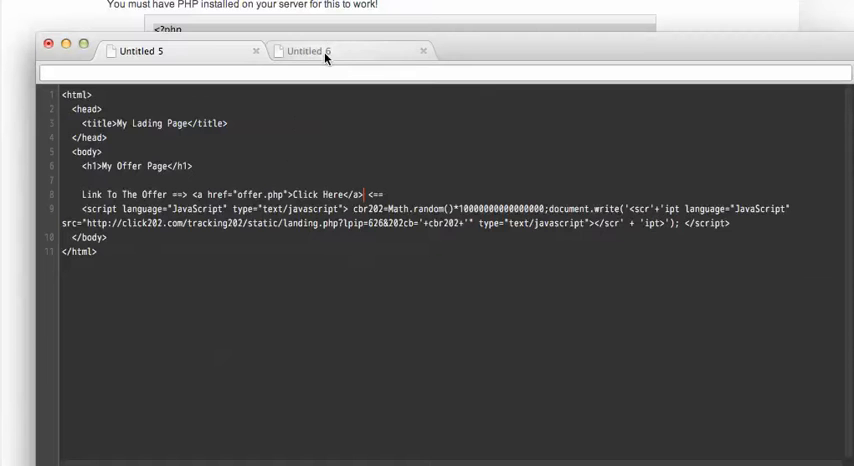
click(308, 51)
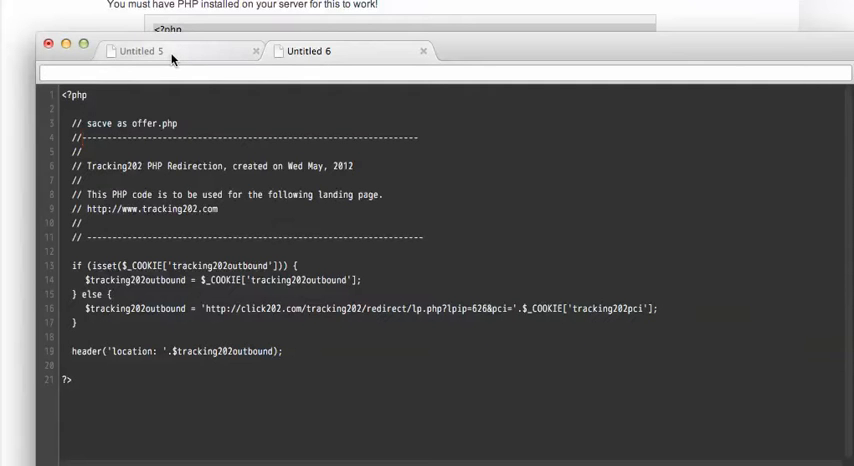
mouse_move(170, 59)
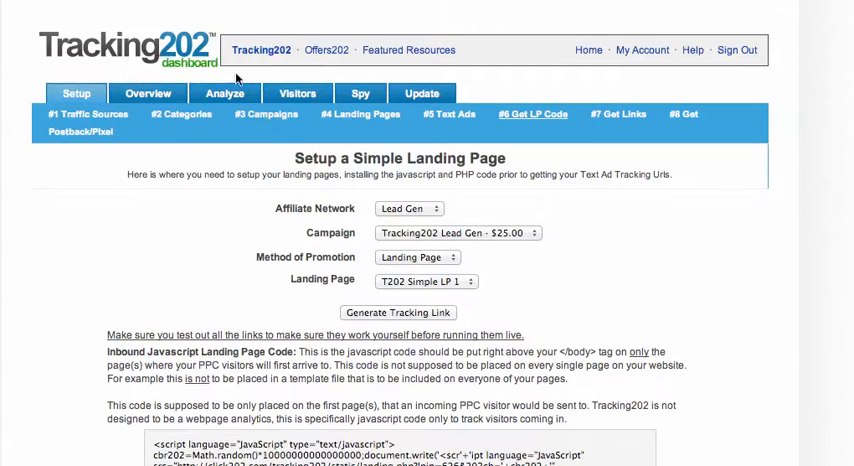
- Scroll to Option 2: Landing Page Outbound Javascript Redirect Code
scroll(down, 3)
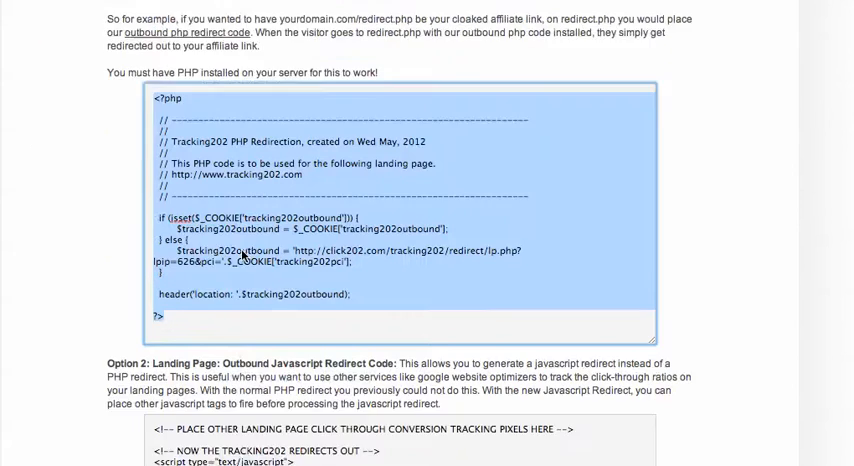
scroll(down, 3)
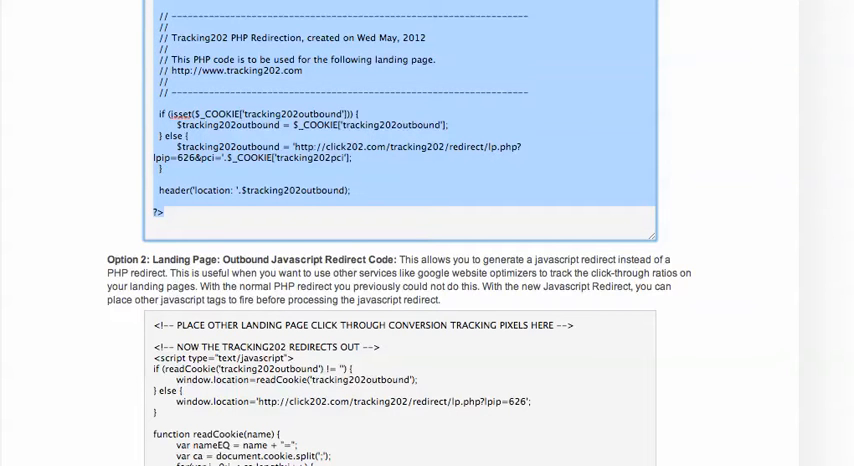
mouse_move(138, 386)
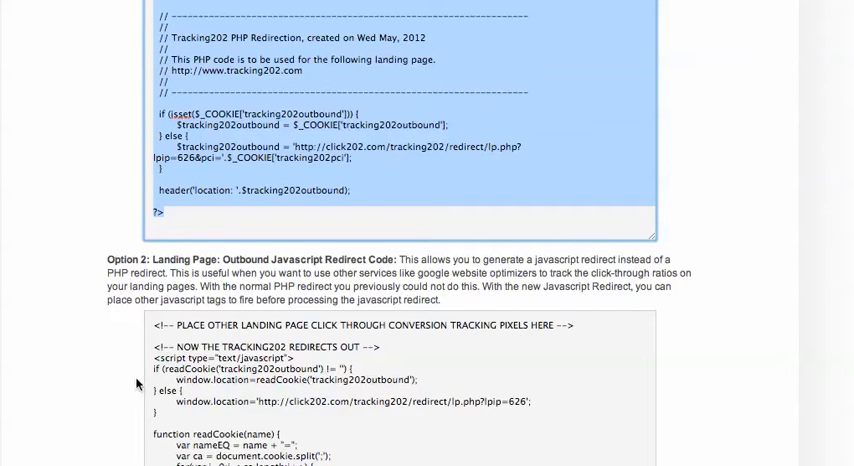